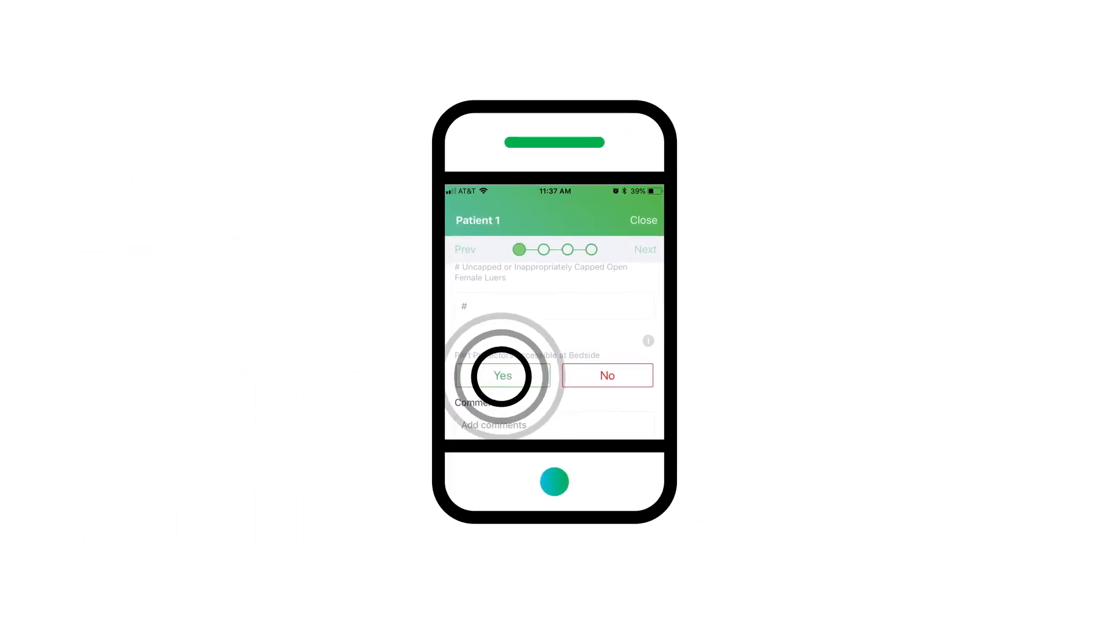
Answer Yes to 'Port Protectors Accessible at Bedside' on Patient 1's audit form.
{"action": "left_click", "coordinate": [502, 374]}
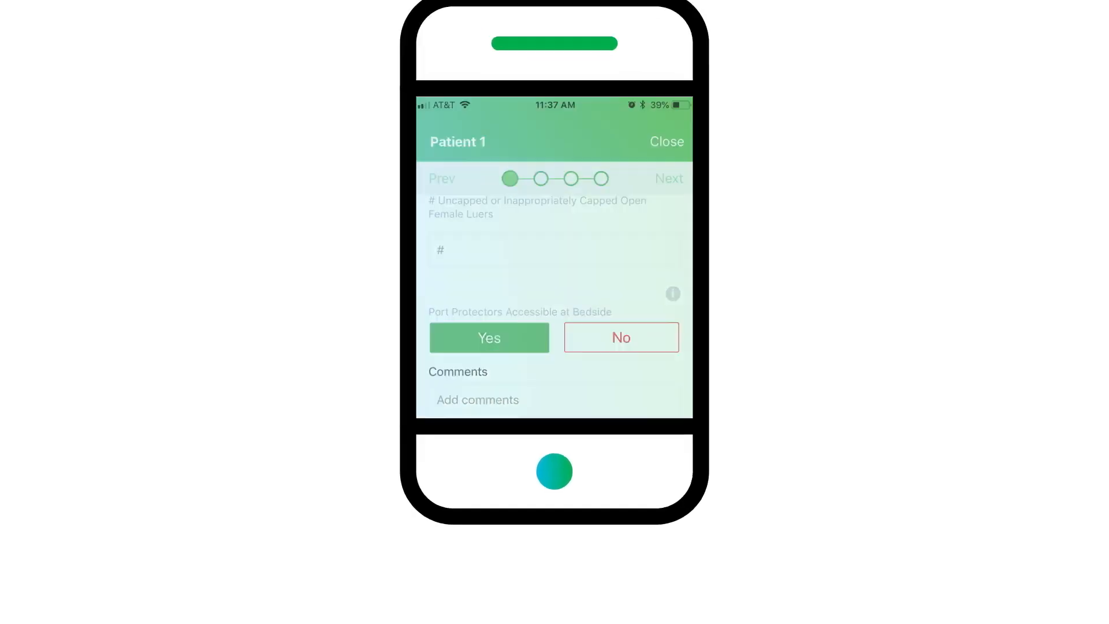